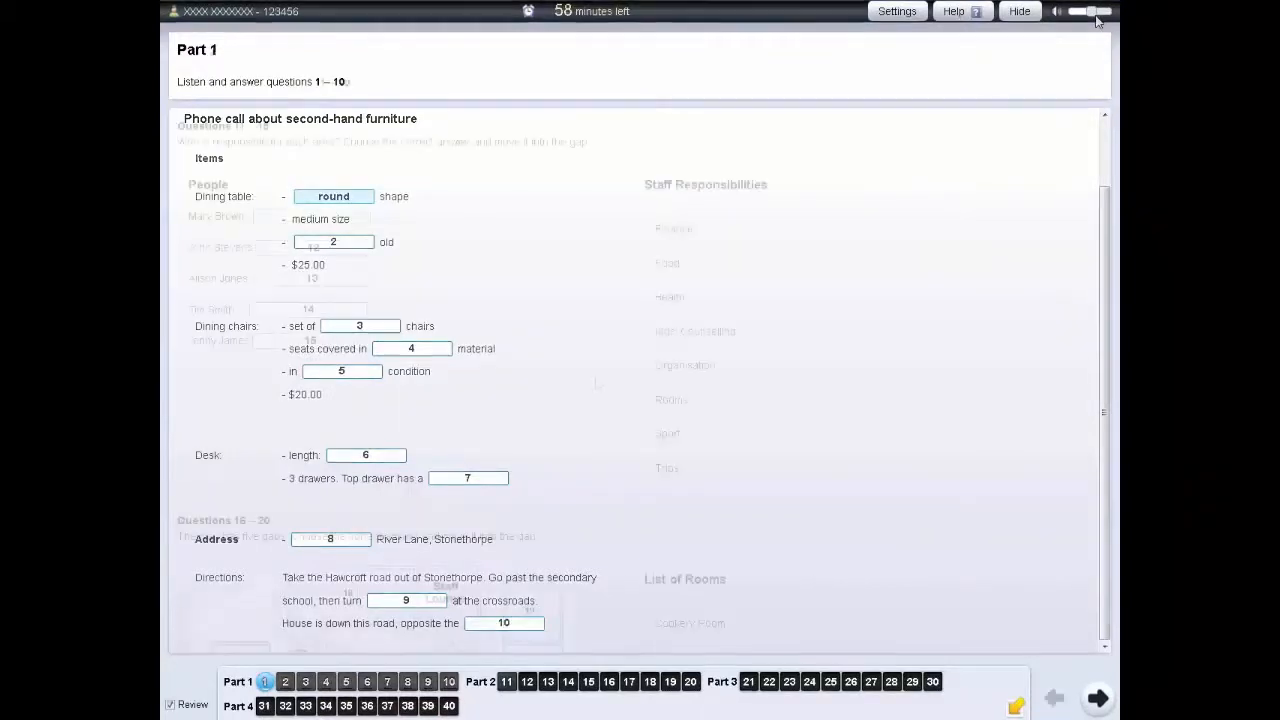
# Open Part 2 at question 11 and scroll to the map for questions 16–20.
pyautogui.click(507, 681)
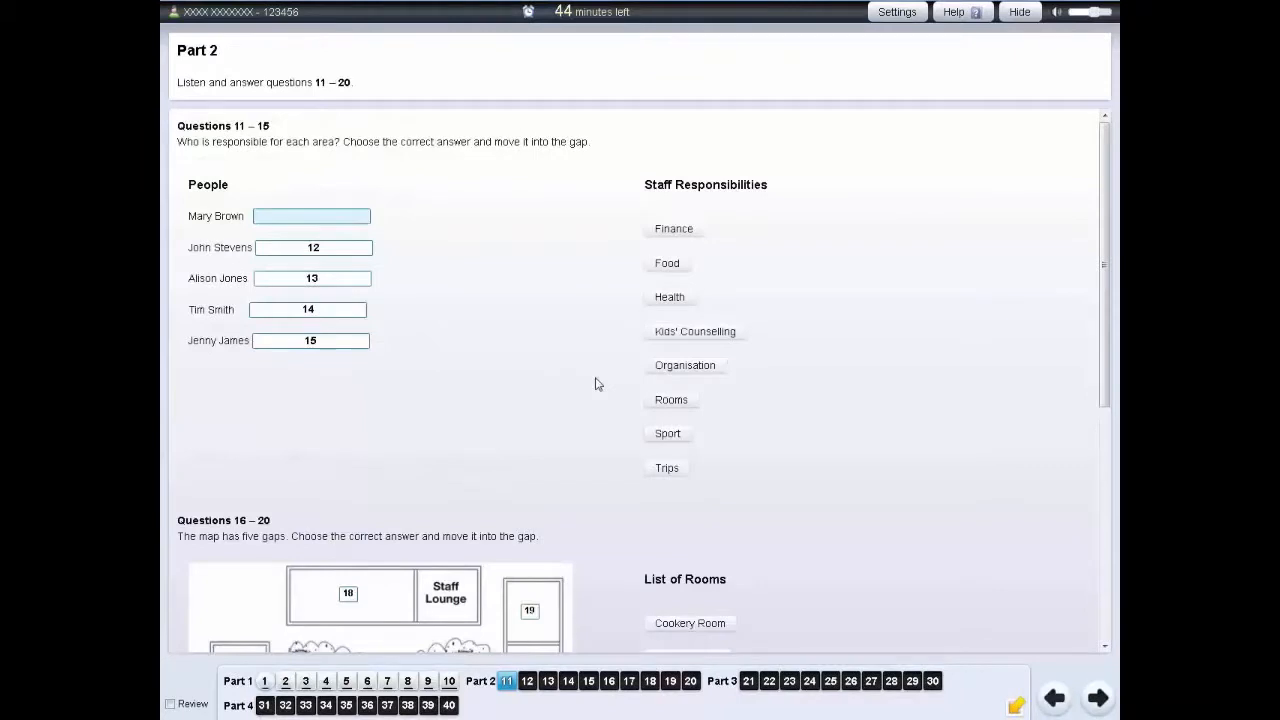
pyautogui.moveTo(212, 147)
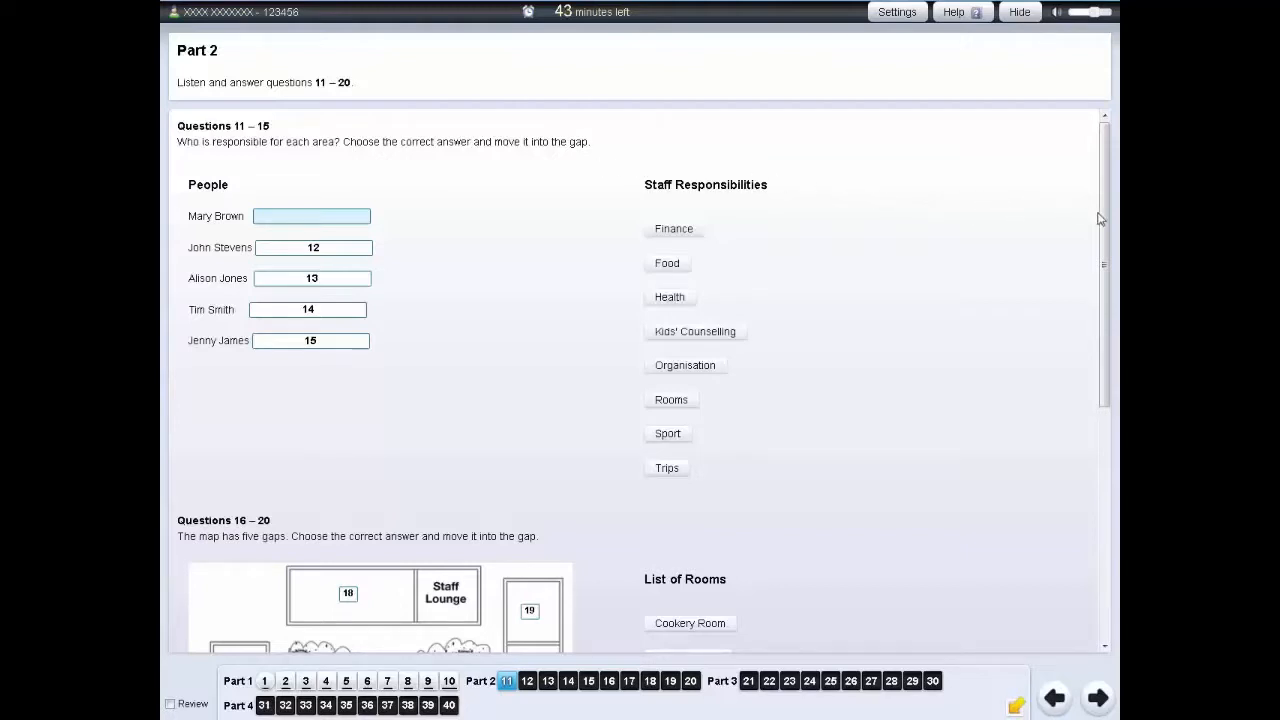
pyautogui.scroll(-3)
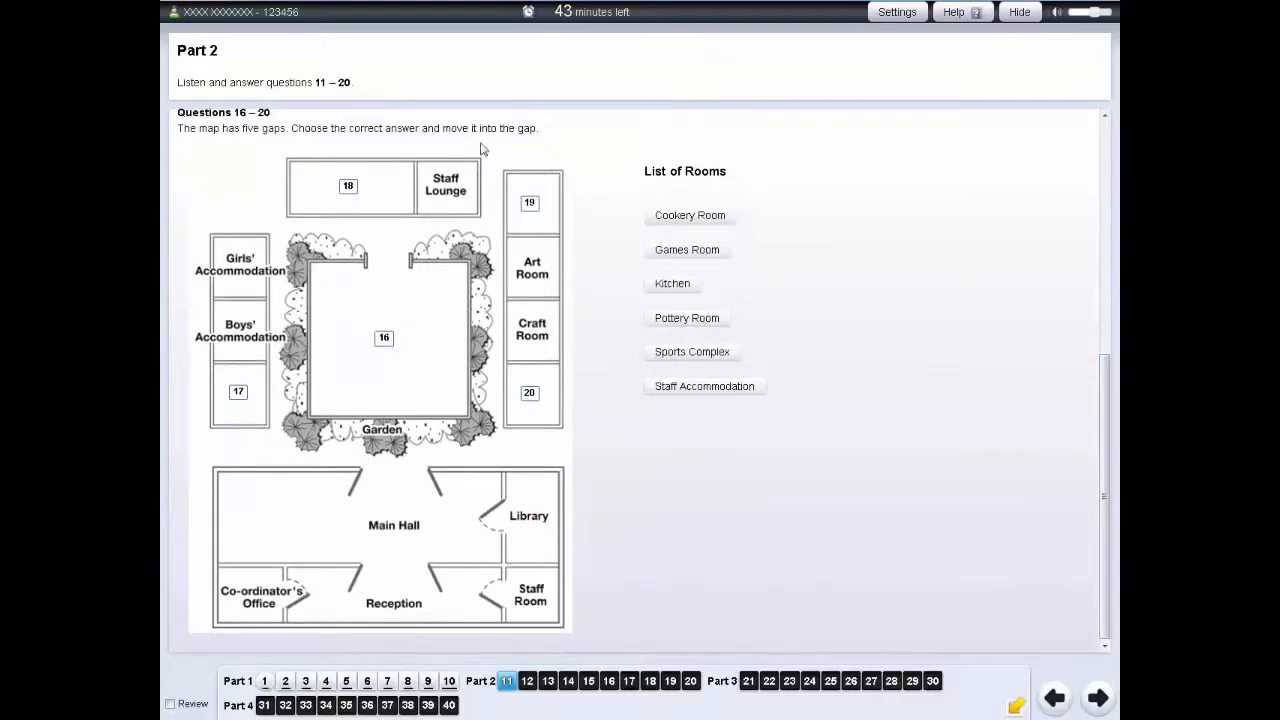
pyautogui.moveTo(547, 148)
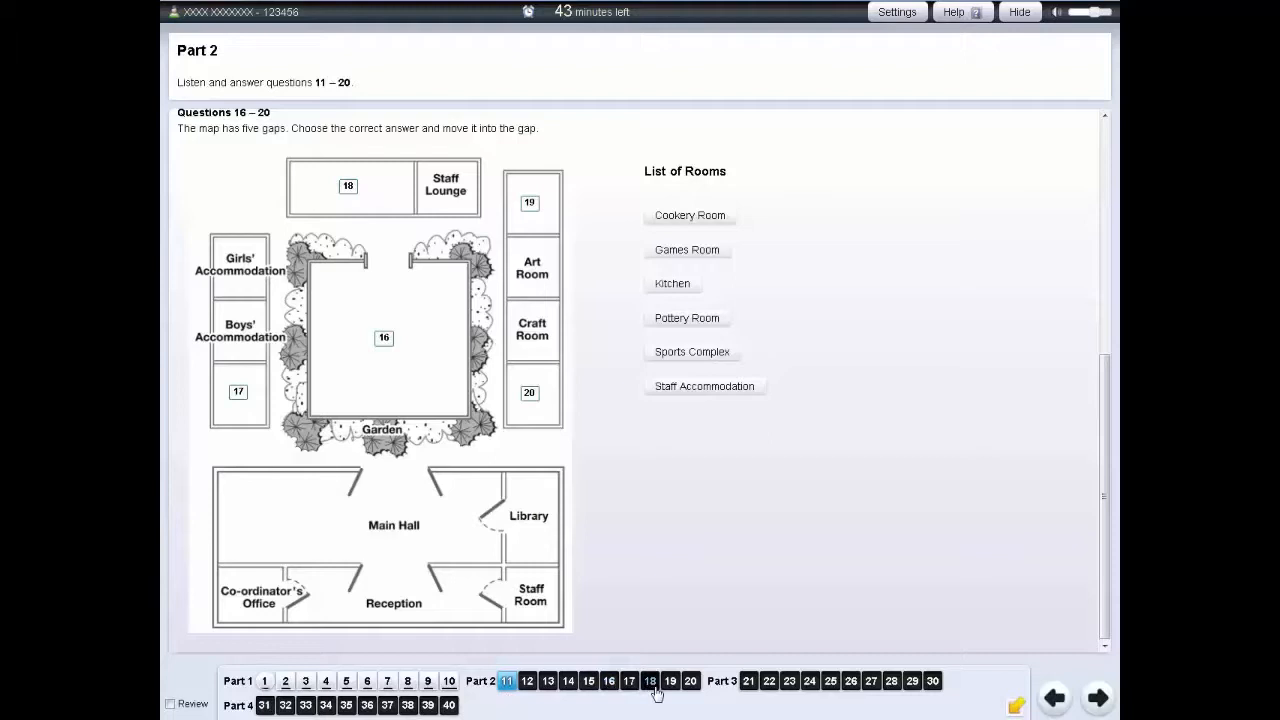
# Visit the Part 1 notes, then jump to Part 3, questions 21–30.
pyautogui.click(264, 681)
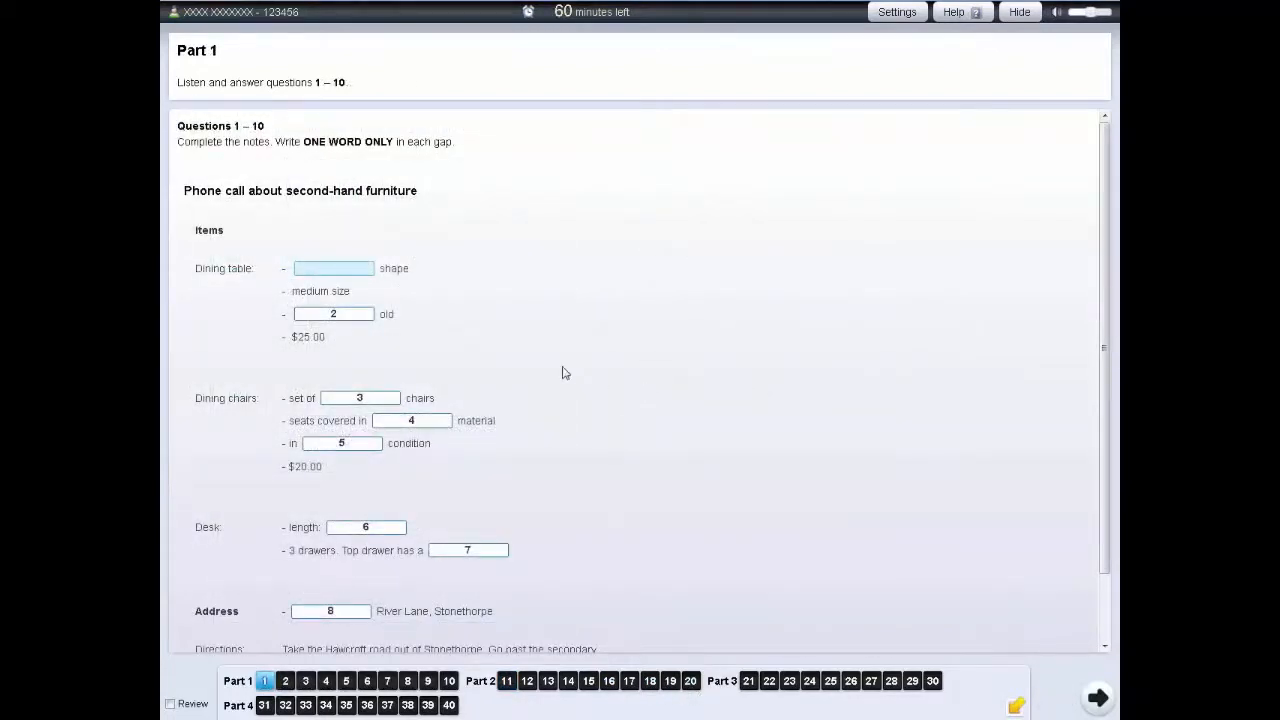
pyautogui.moveTo(360, 256)
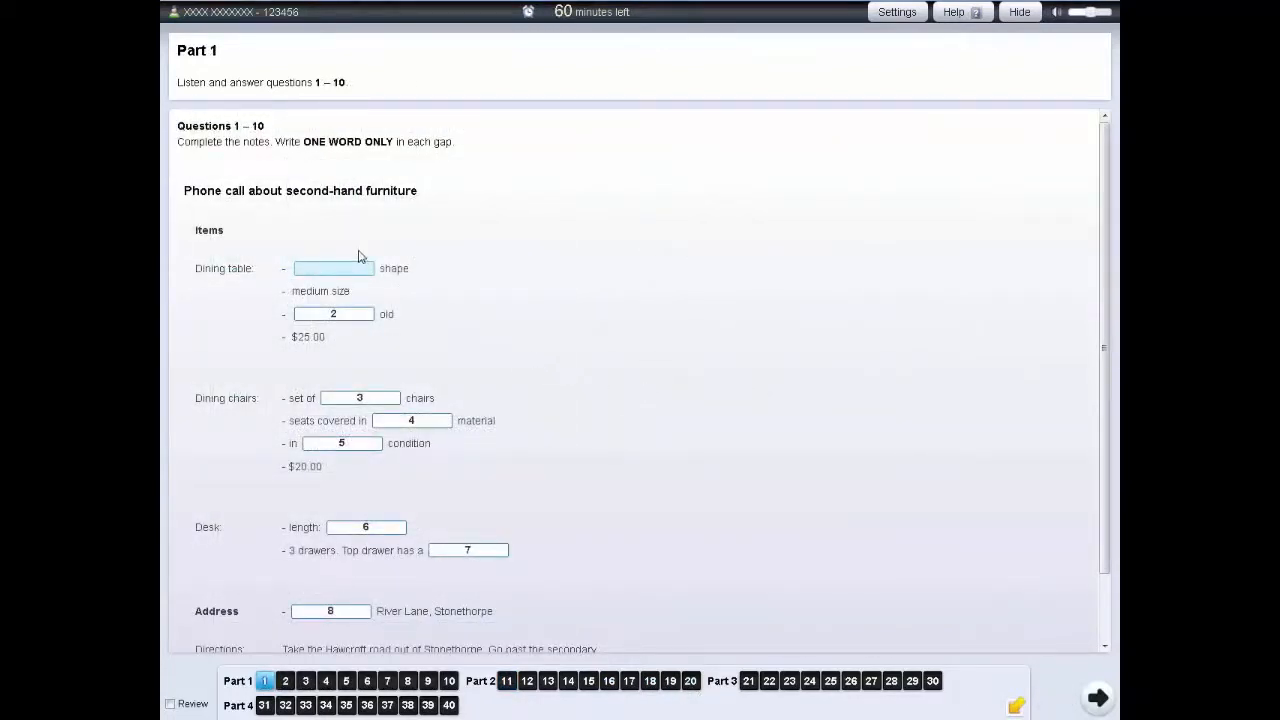
pyautogui.click(748, 680)
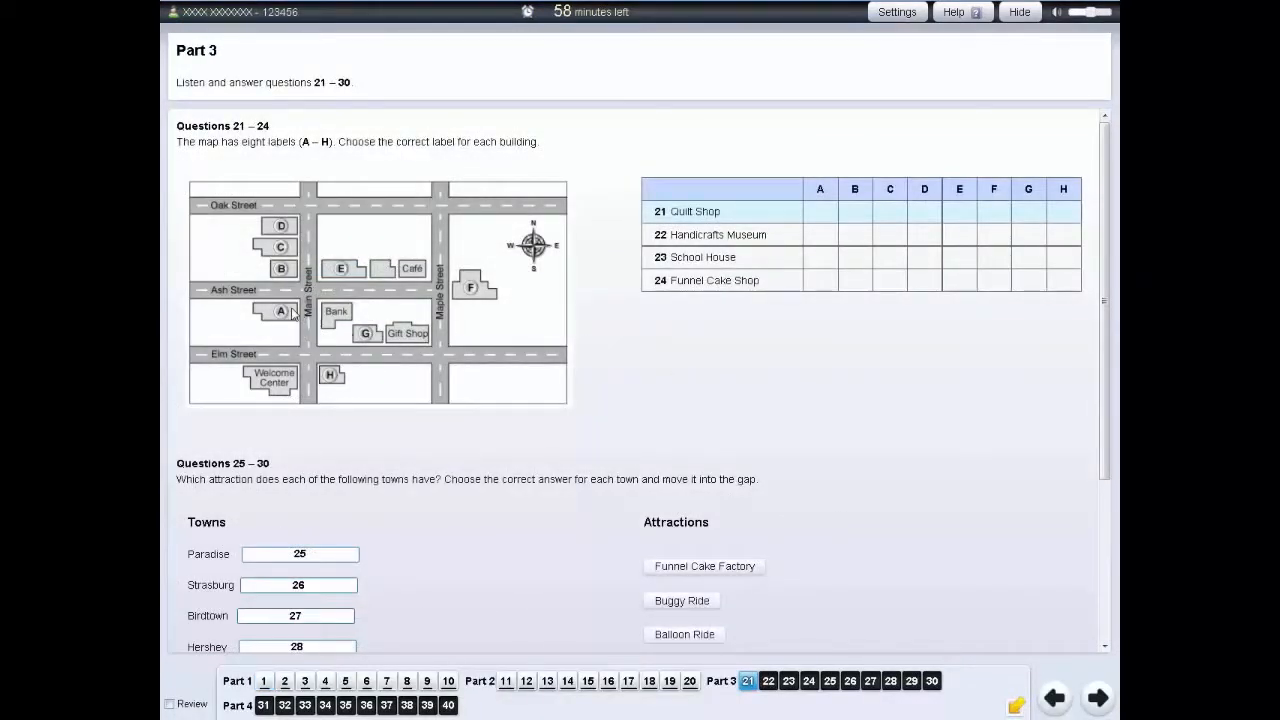
# Switch to the Part 2 matching questions, where Mary Brown gets Health.
pyautogui.click(820, 211)
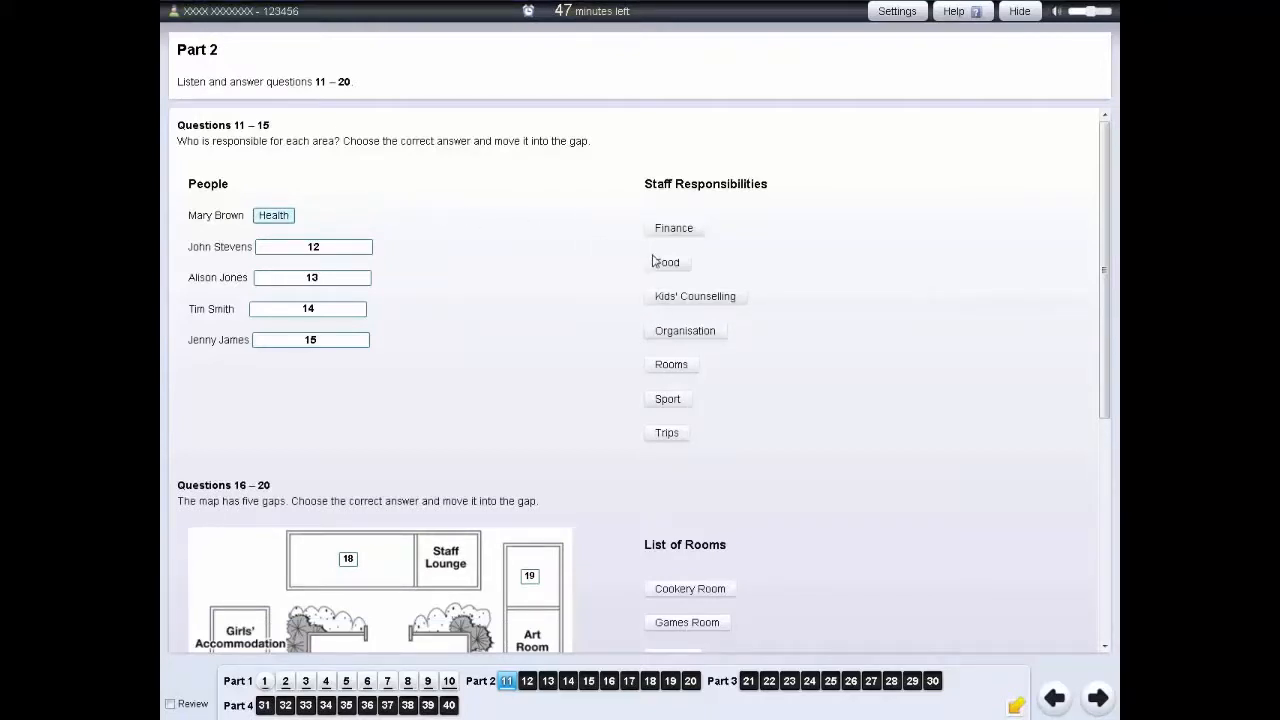
# Drag the Food option onto Mary Brown's answer gap.
pyautogui.moveTo(666, 261); pyautogui.dragTo(400, 215)
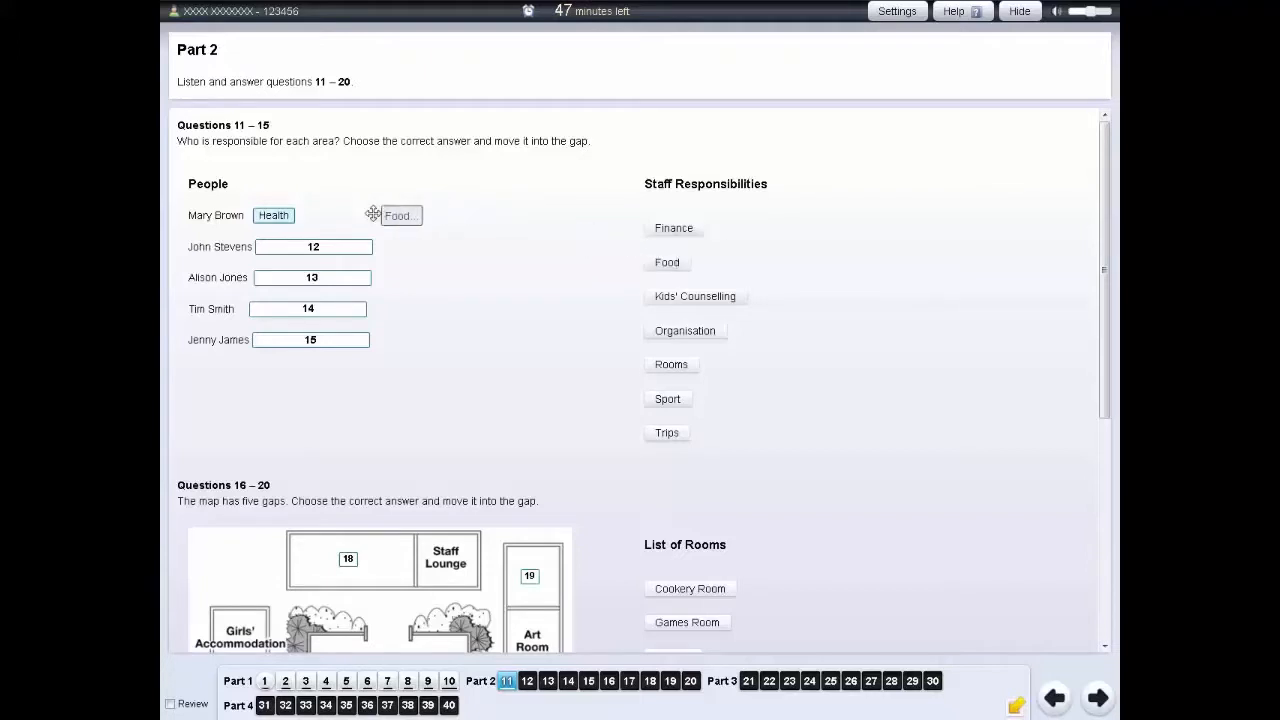
pyautogui.moveTo(395, 215); pyautogui.dragTo(271, 215)
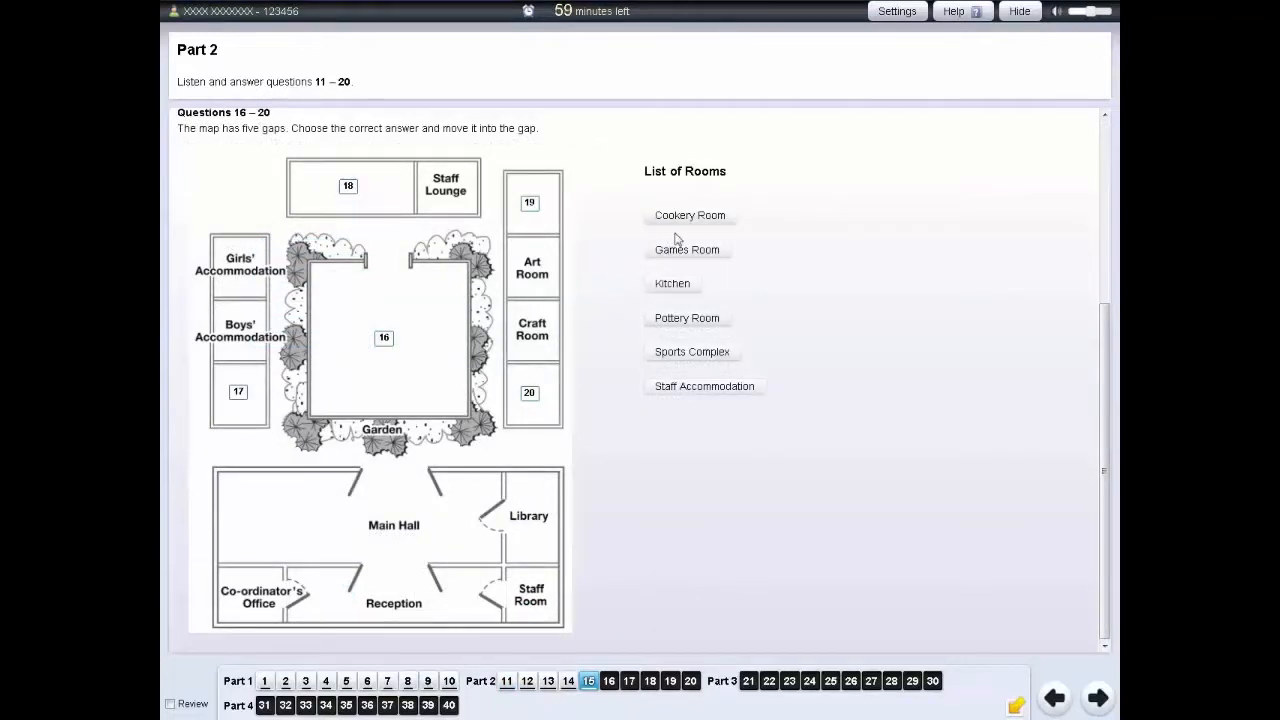
pyautogui.moveTo(691, 220)
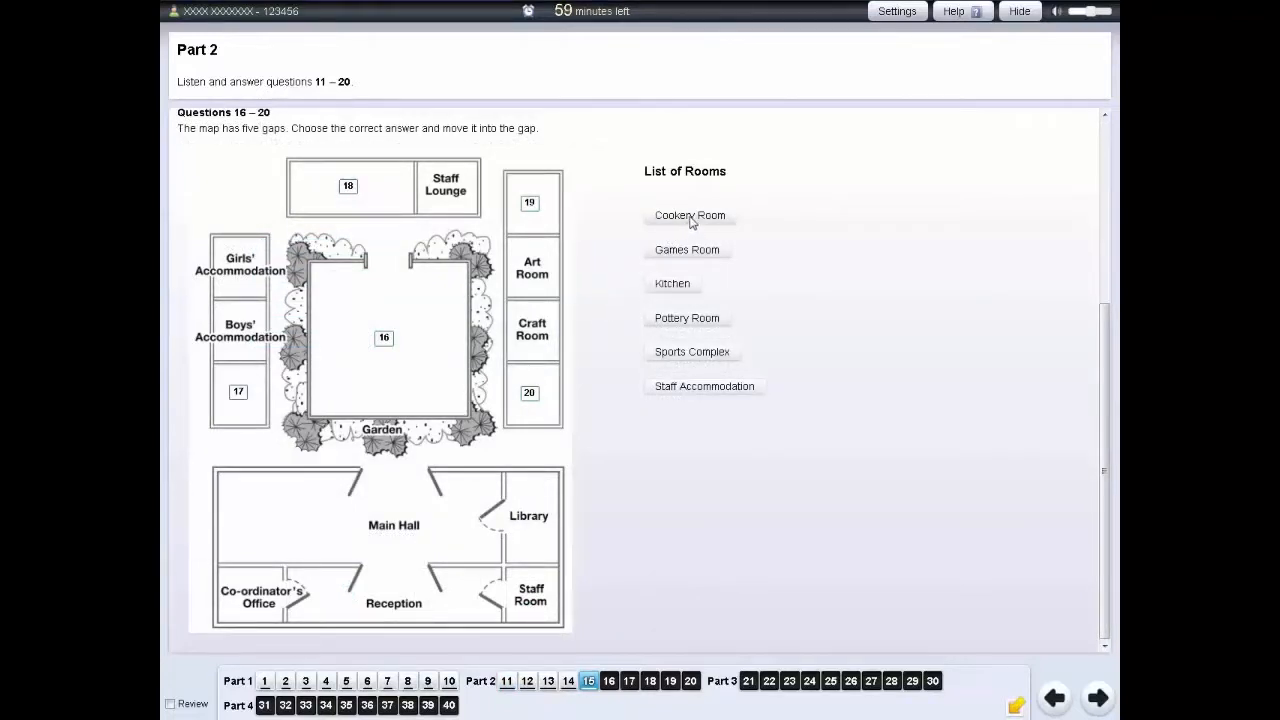
# Drag Cookery Room from the List of Rooms onto map gap 16.
pyautogui.moveTo(690, 215); pyautogui.dragTo(385, 341)
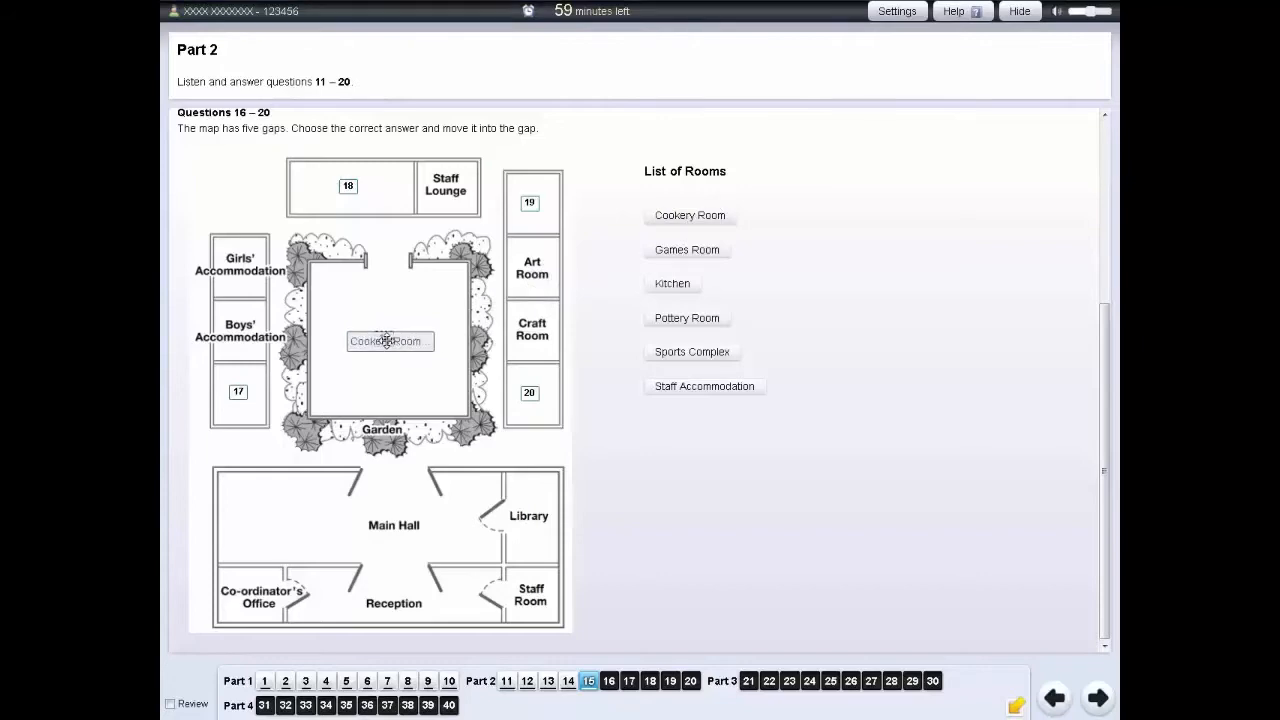